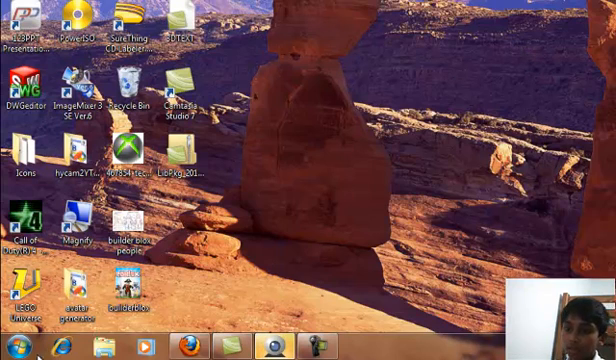
- Launch cmd from the Start Menu search to get an administrator Command Prompt
left_click(12, 338)
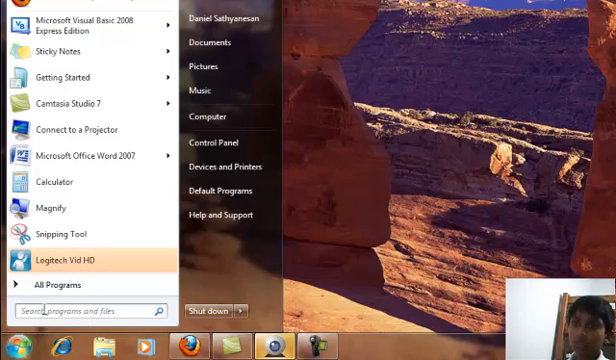
type("c")
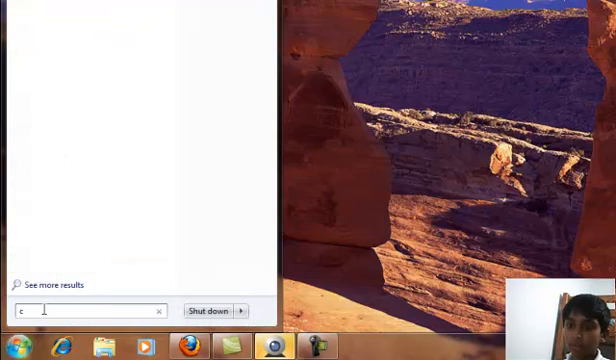
type("md")
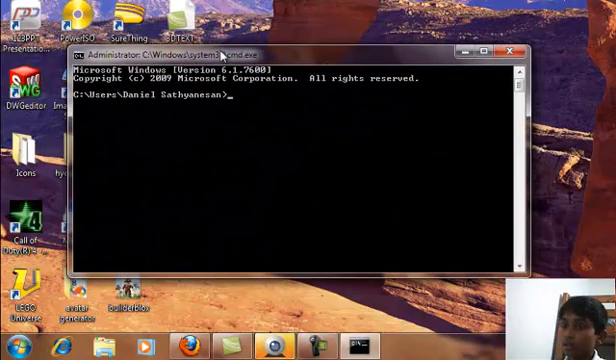
- Run 'net user' to list the local accounts (Administrator, Guest and others)
type("net")
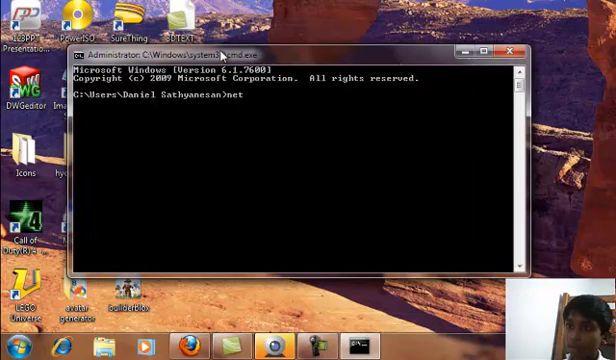
type("u")
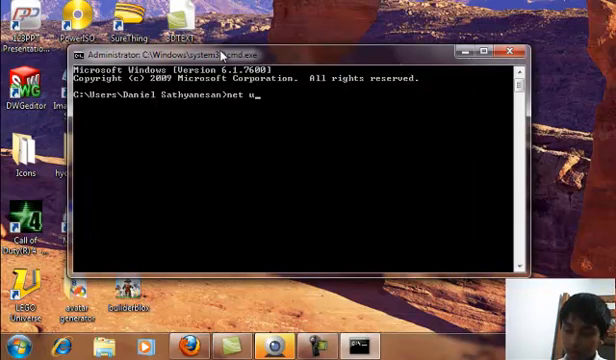
key("Return")
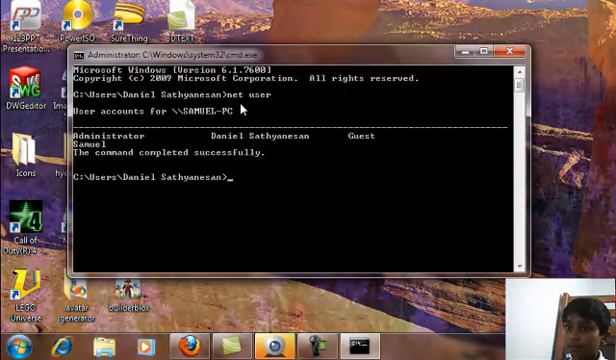
- Run 'net user administrator*', which returns the NET USER syntax help
type("n")
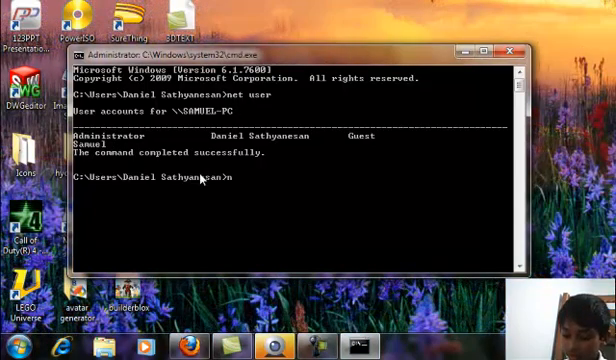
type("et user")
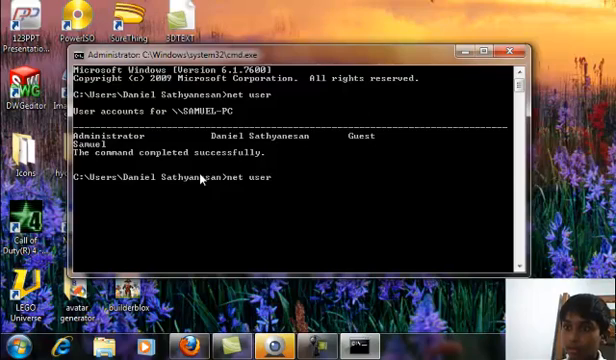
type("admi")
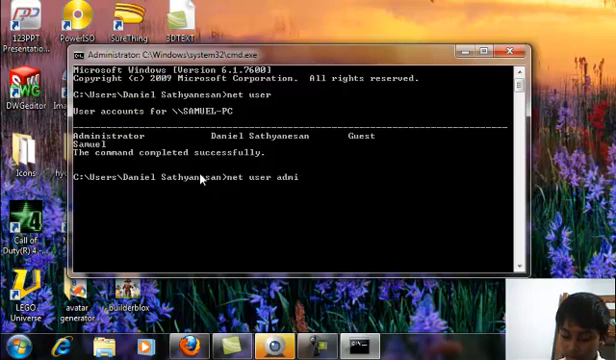
type("nistrat")
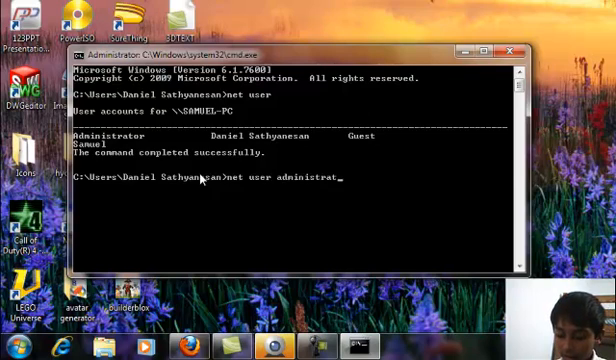
type("or*")
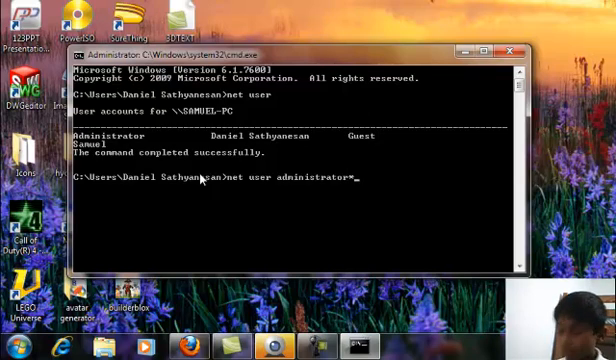
key("Return")
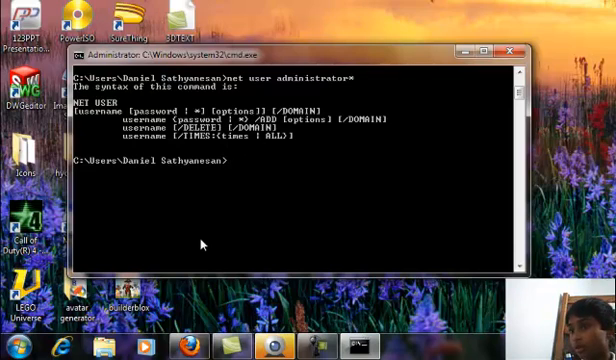
- Run 'ping -a youtube.com' to reveal its IP address with four replies and 0% loss
type("pi")
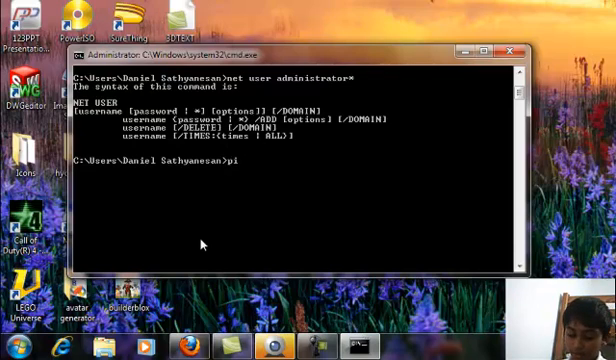
type("ng")
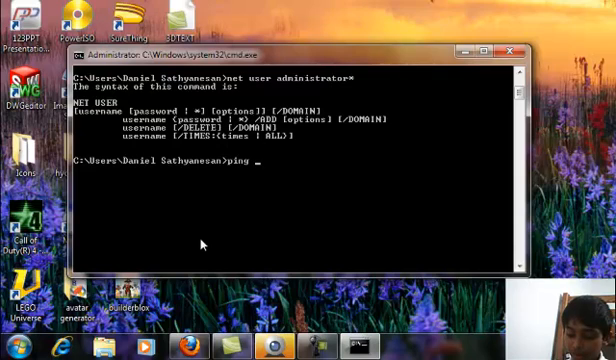
type("-a")
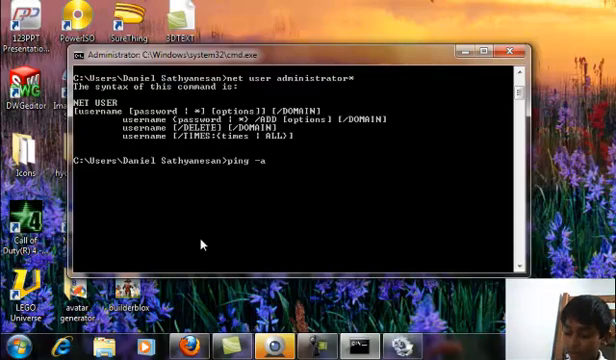
type("youtub")
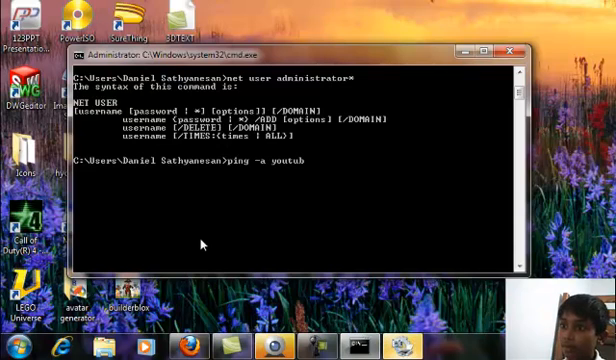
type(".com")
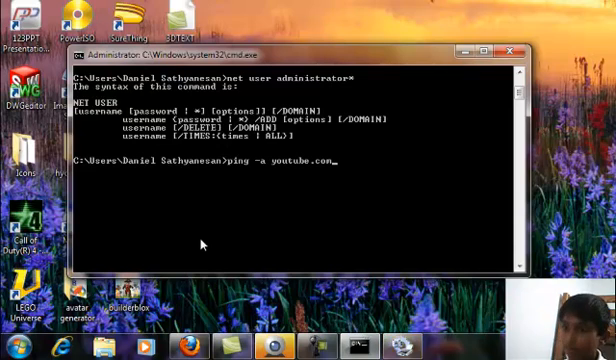
key("Return")
type("ping -")
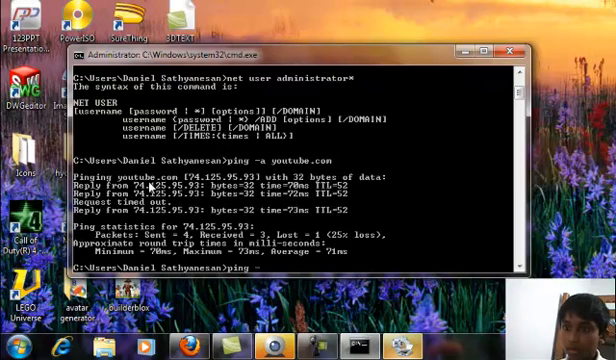
type("a")
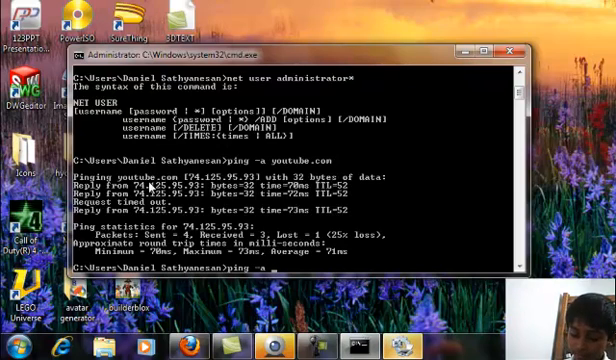
- Run 'ping -a twitter.com' to reveal its IP address and watch the replies arrive
type("twitter.com")
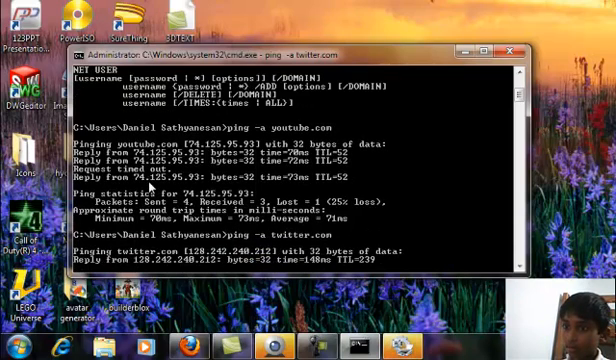
scroll("down", 3)
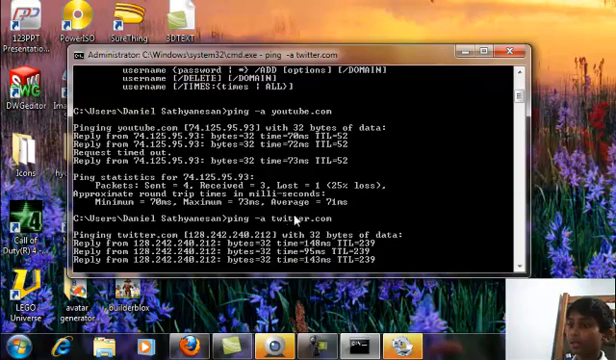